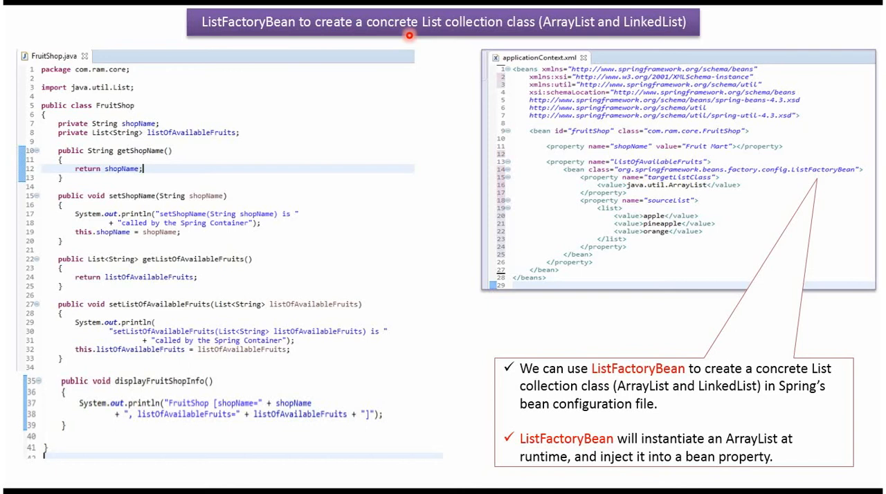
mouse_move(106, 117)
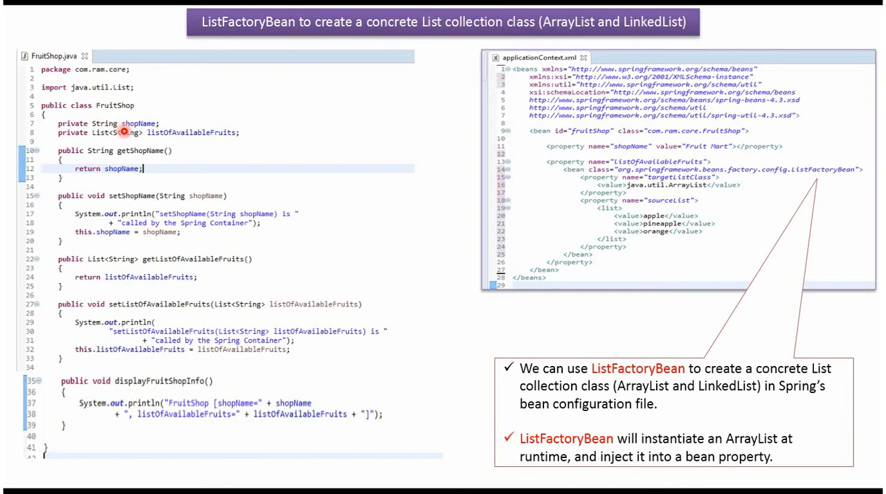
mouse_move(162, 141)
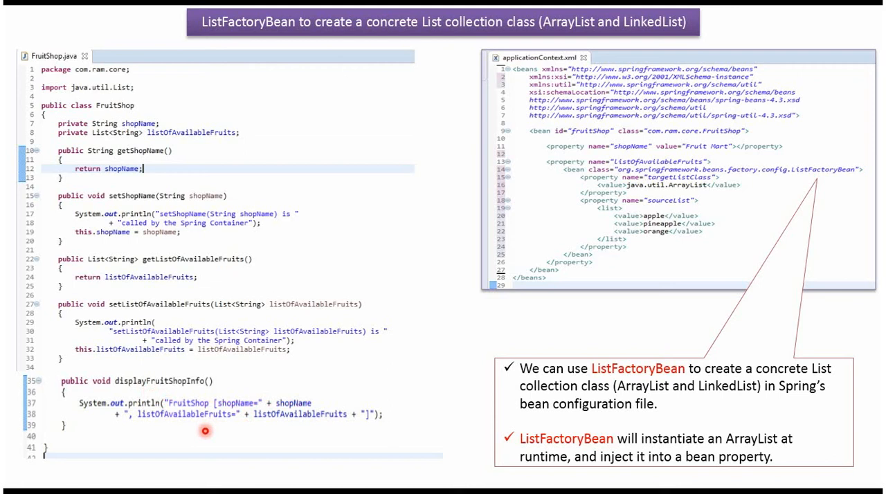
mouse_move(317, 420)
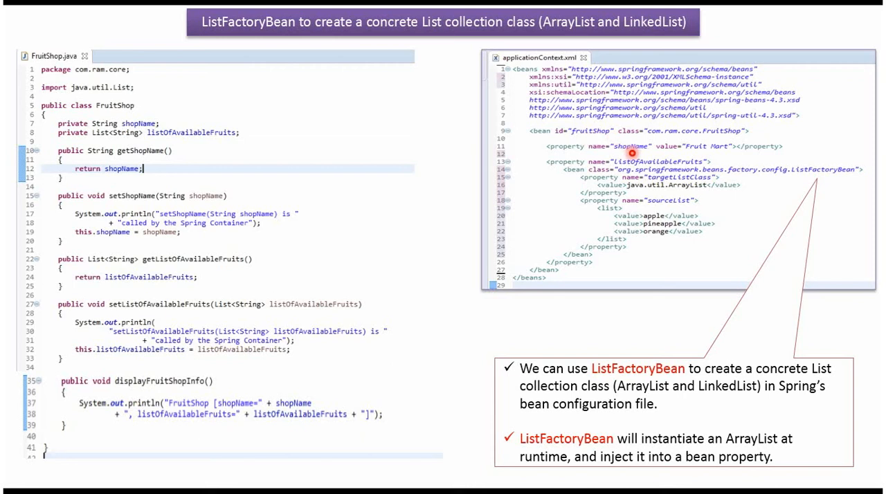
mouse_move(709, 146)
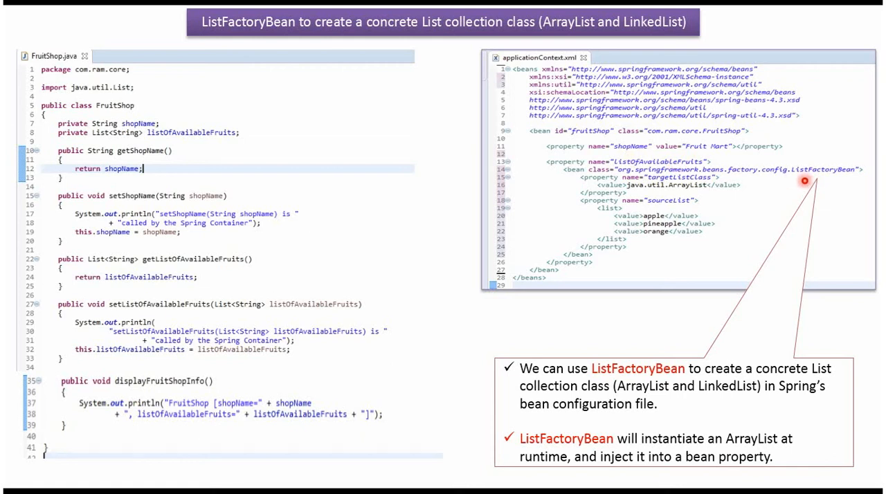
mouse_move(838, 177)
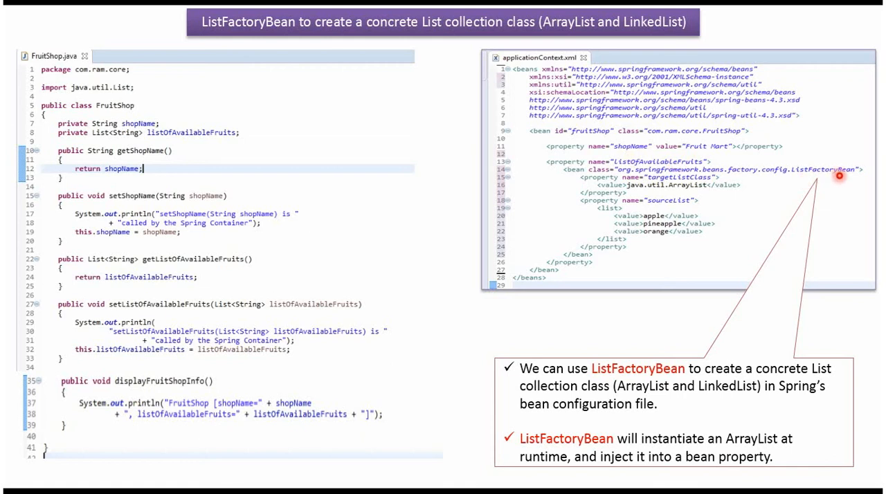
mouse_move(680, 195)
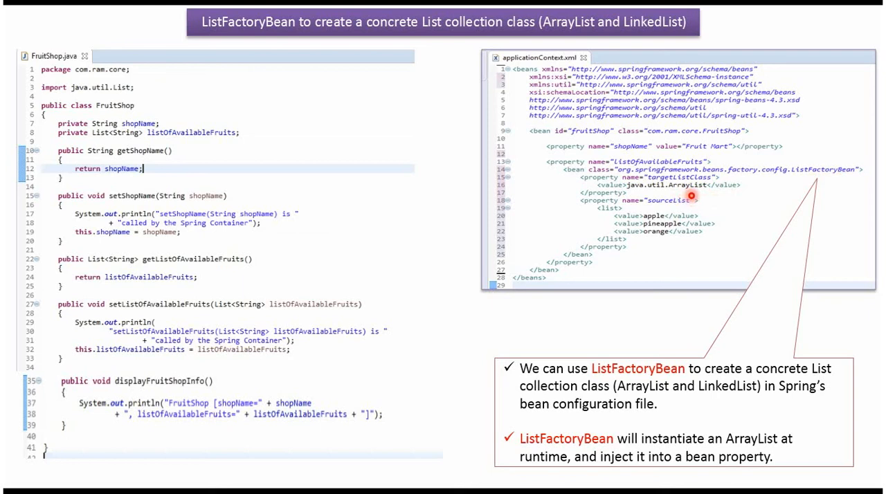
mouse_move(664, 208)
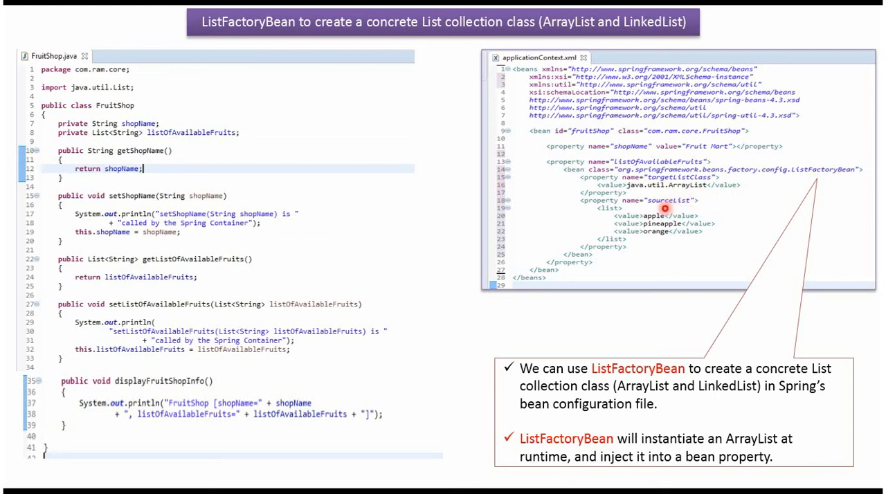
mouse_move(668, 234)
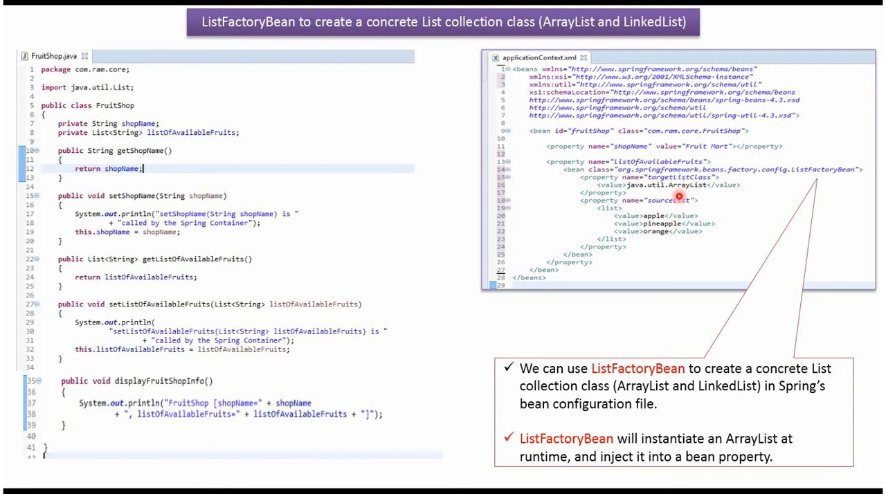
mouse_move(681, 164)
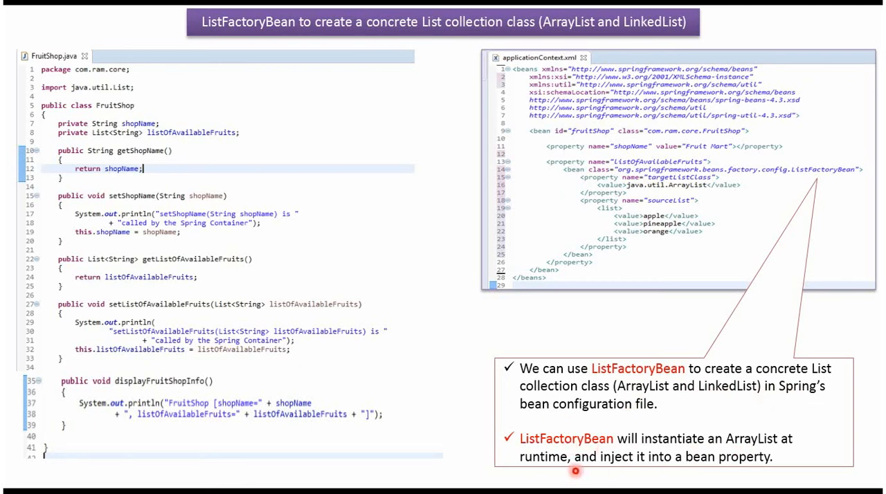
mouse_move(716, 468)
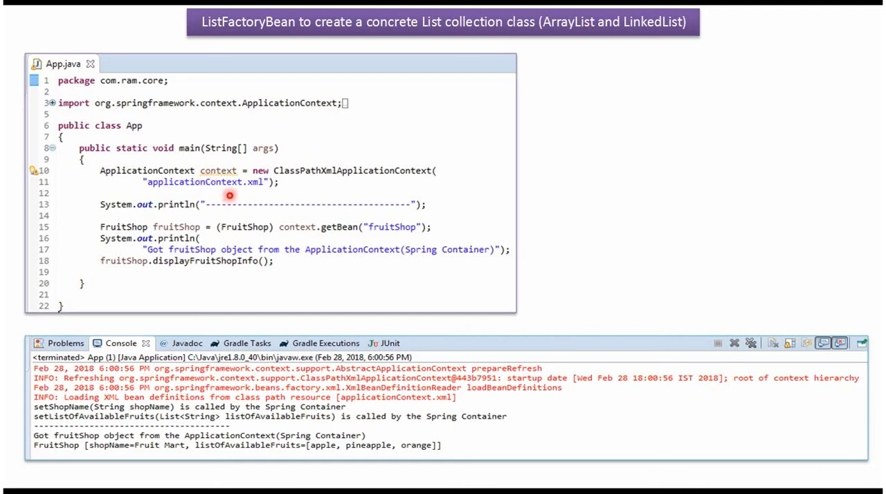
mouse_move(339, 242)
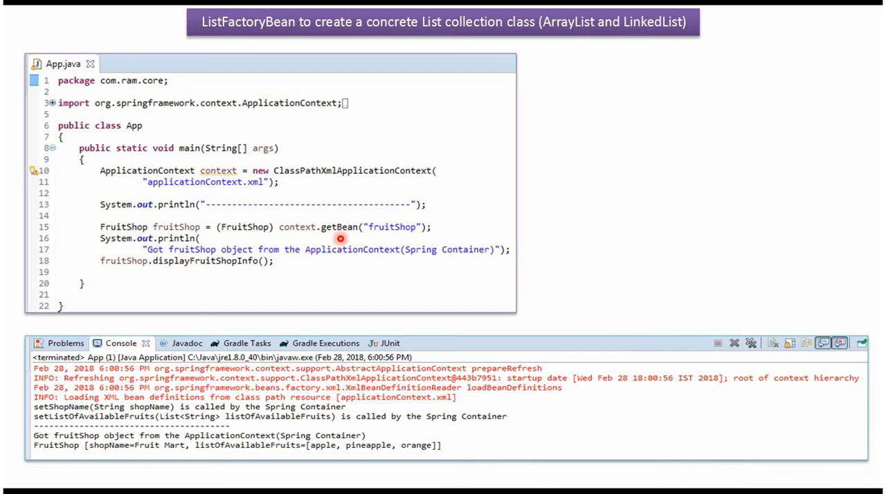
mouse_move(194, 228)
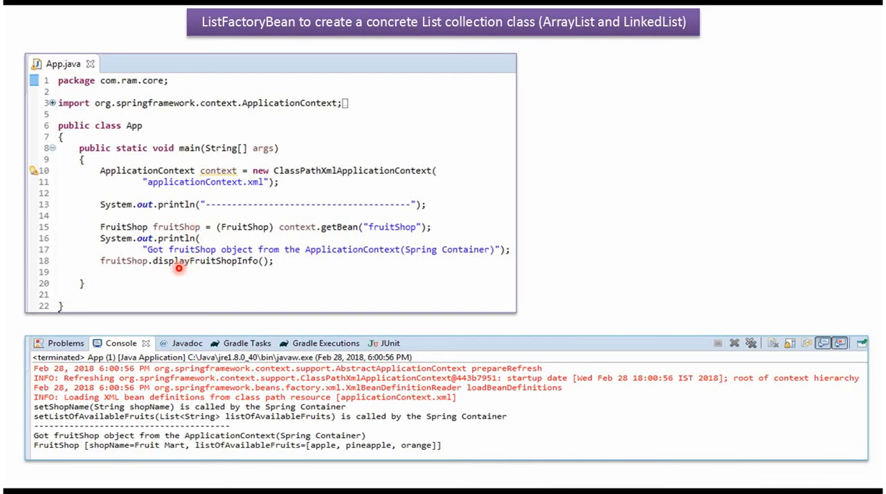
mouse_move(242, 266)
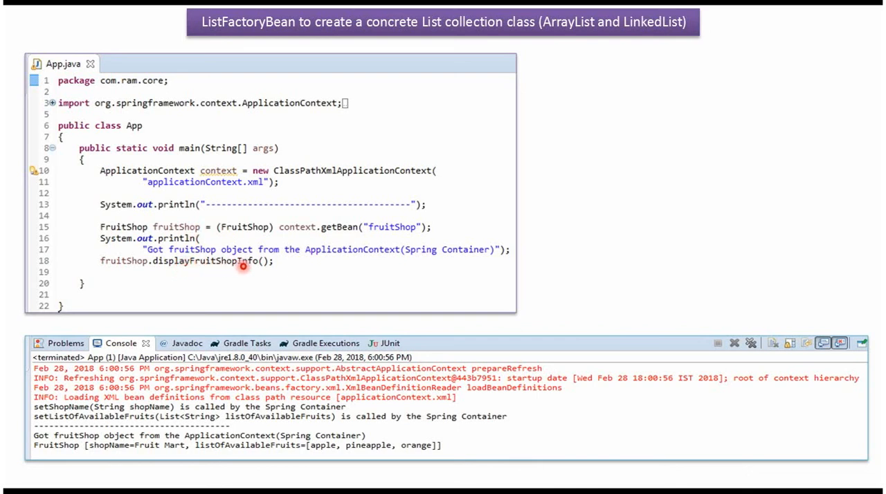
mouse_move(248, 356)
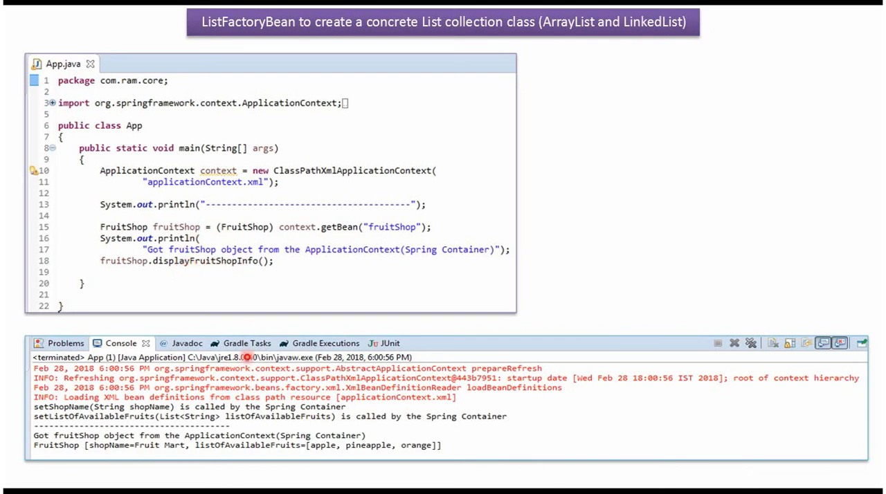